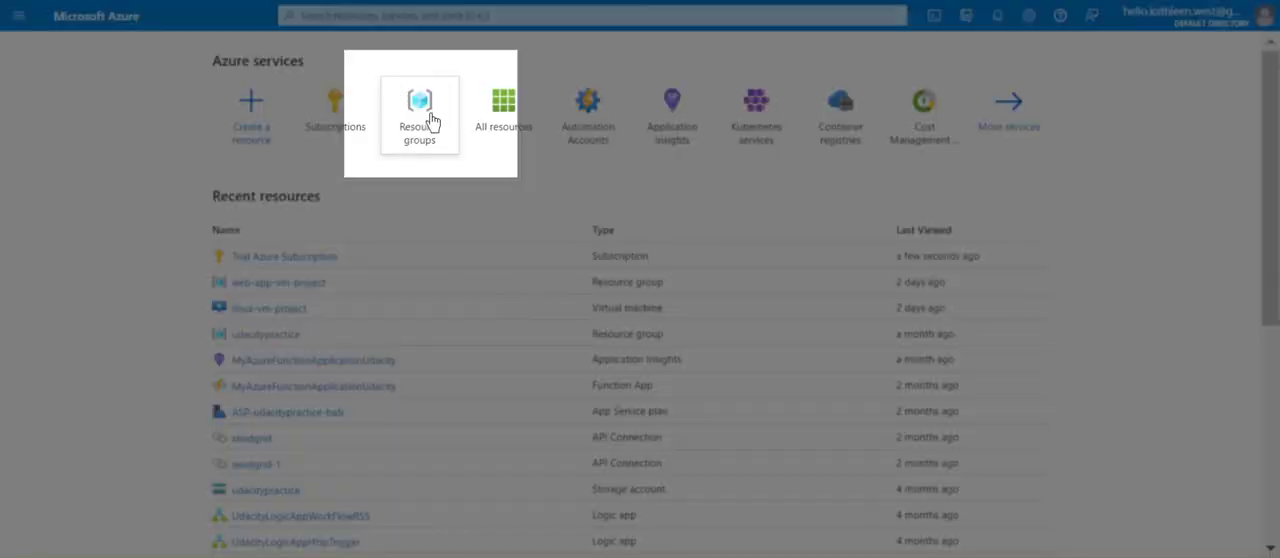
# Step: Open the web-app-vm-project resource group from the Resource groups list
pyautogui.click(419, 110)
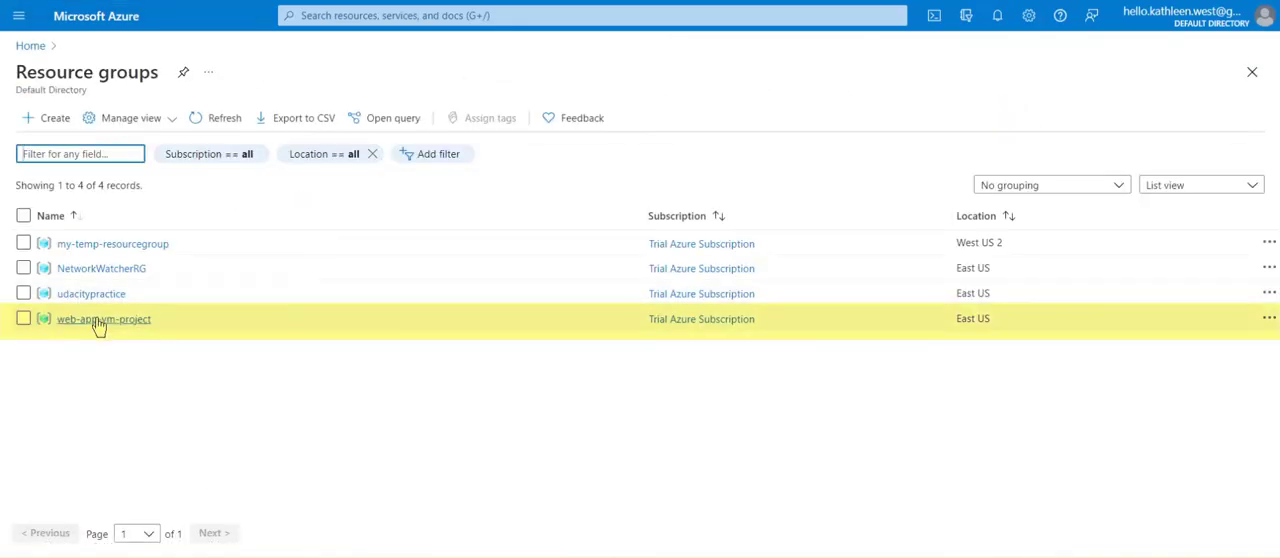
pyautogui.click(103, 318)
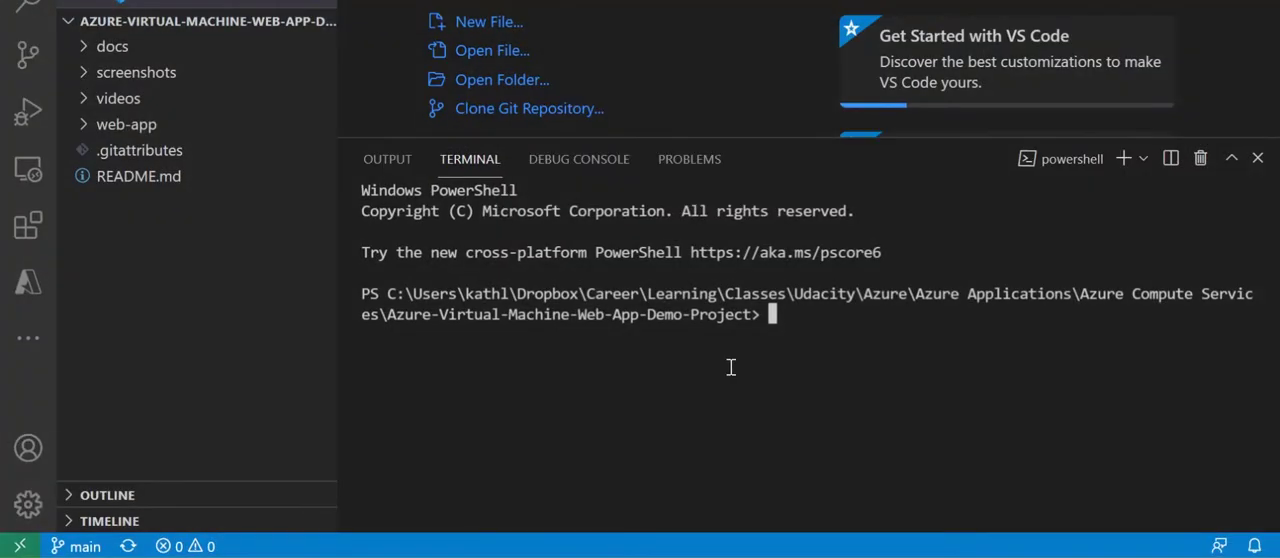
pyautogui.moveTo(800, 318)
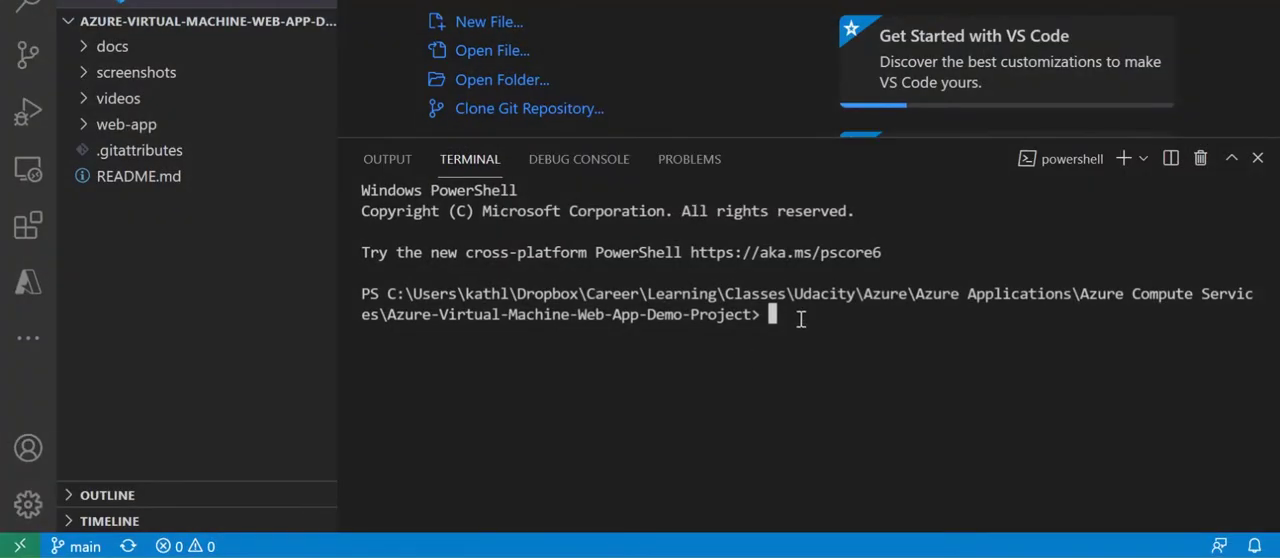
# Step: Sign the VS Code terminal in to Azure with az login, choosing the account in the browser
pyautogui.write('az')
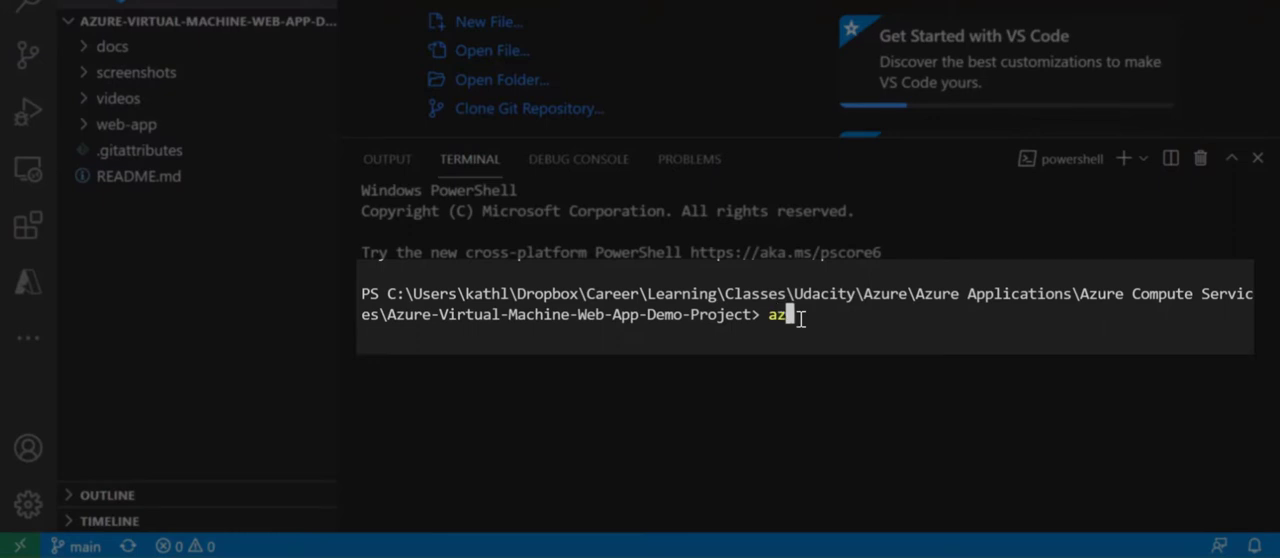
pyautogui.write('login')
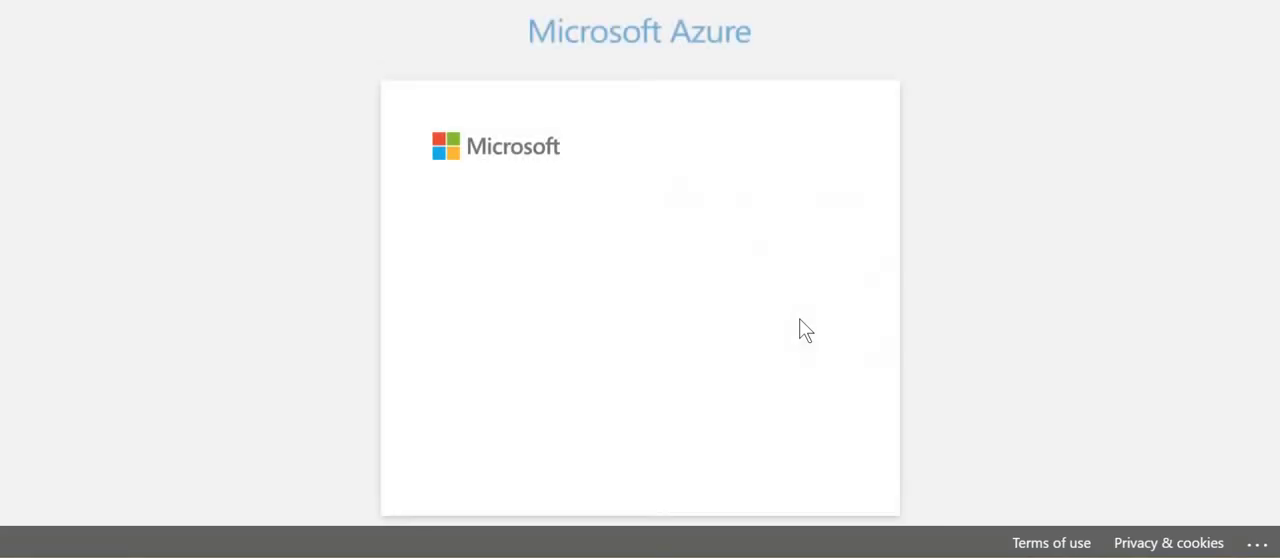
pyautogui.click(600, 270)
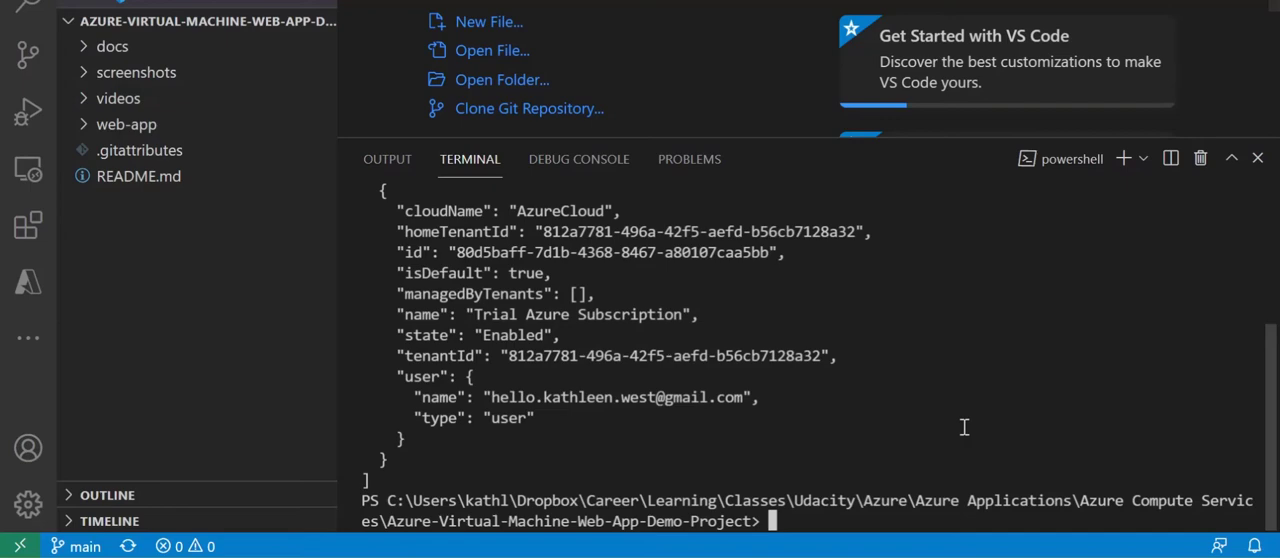
pyautogui.moveTo(939, 413)
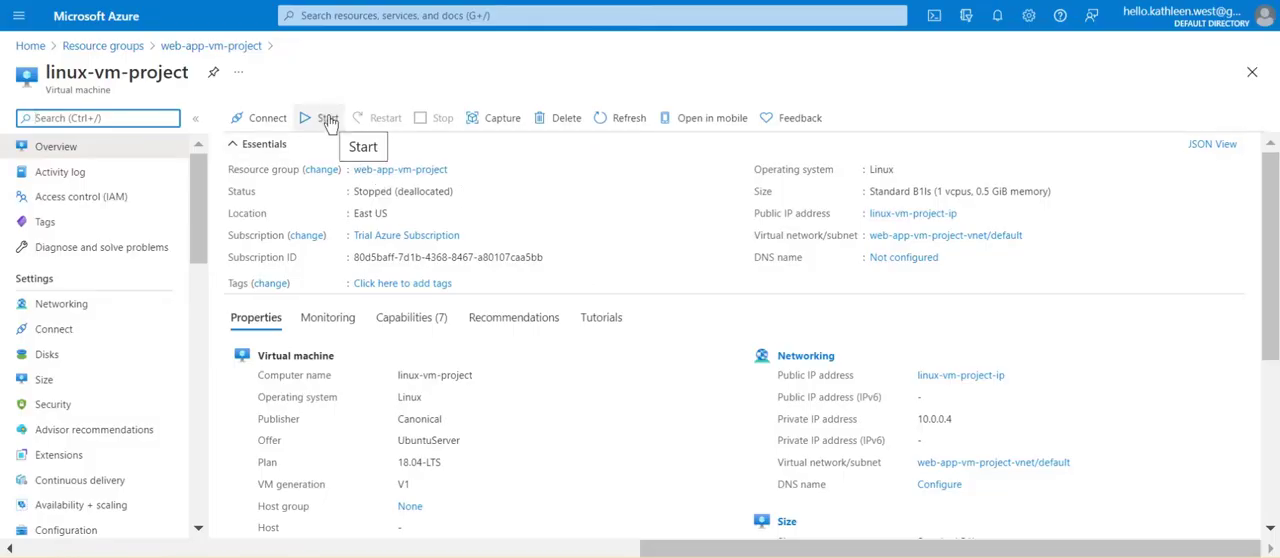
# Step: Start linux-vm-project and copy its public IP address 52.152.235.118
pyautogui.click(325, 117)
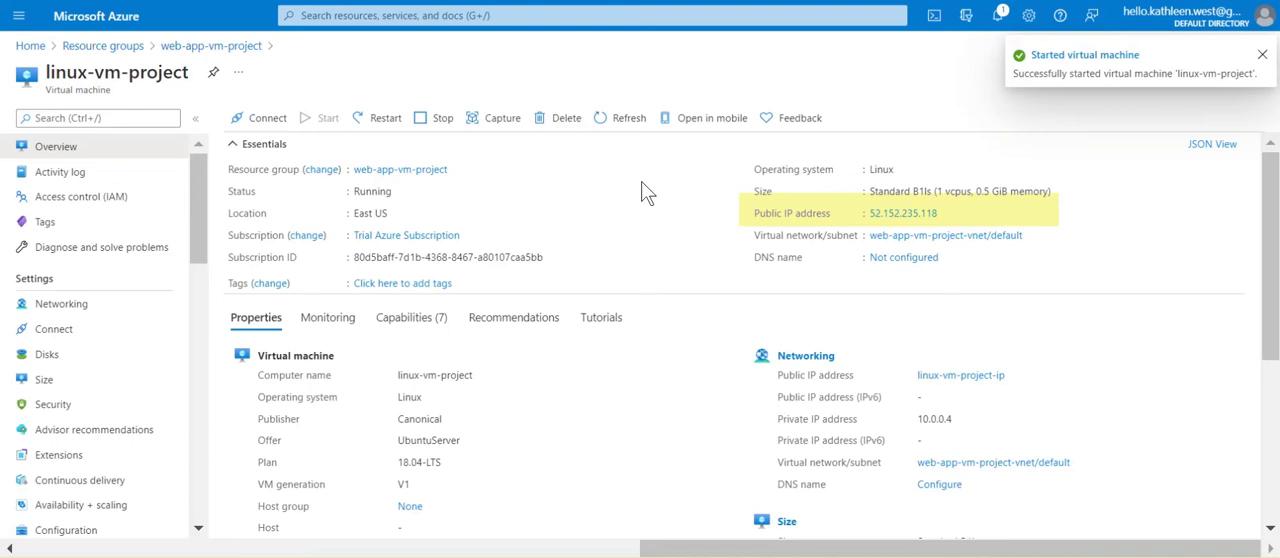
pyautogui.click(1262, 54)
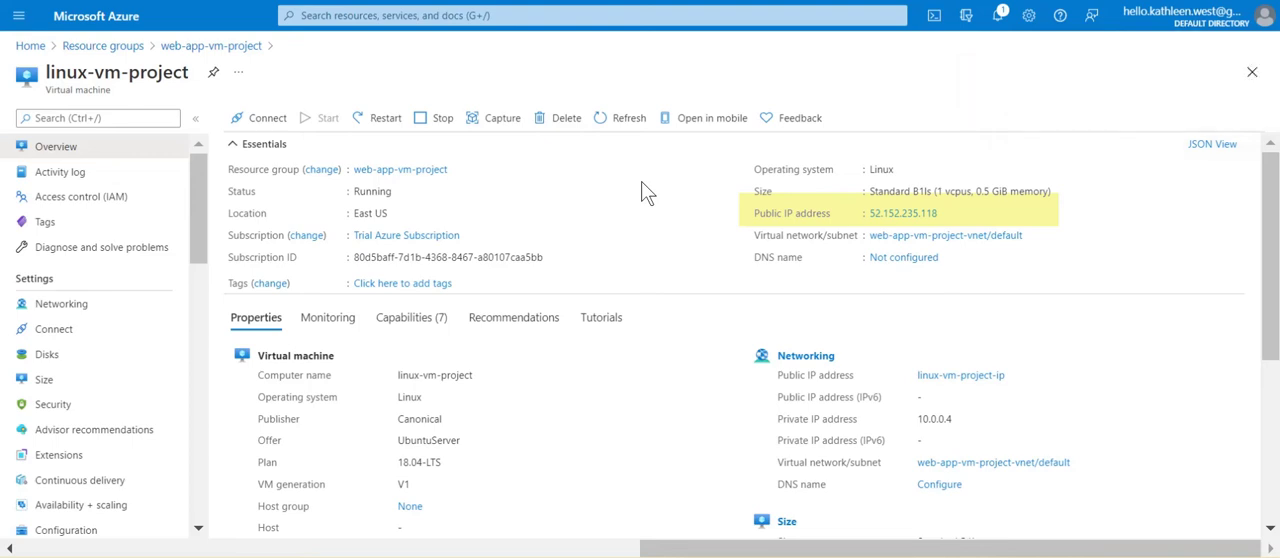
pyautogui.moveTo(903, 213)
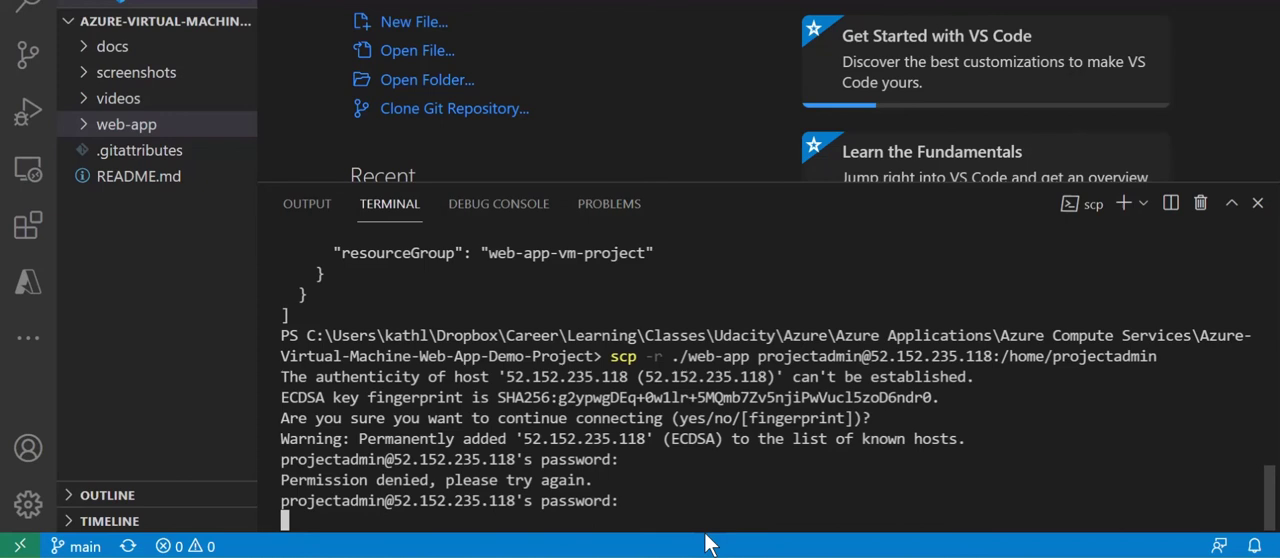
# Step: Submit the password so scp copies web-app to /home/projectadmin on 52.152.235.118
pyautogui.press('Enter')
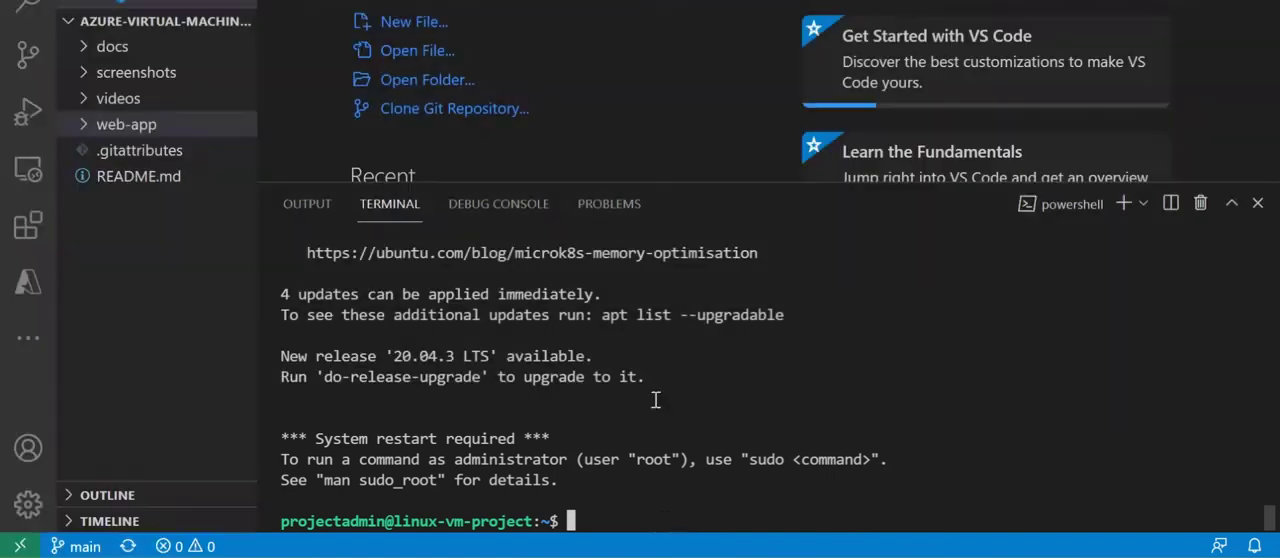
# Step: List the VM home directory to confirm web-app arrived, then begin stopping linux-vm-project
pyautogui.write('ls')
pyautogui.write('cd web-app')
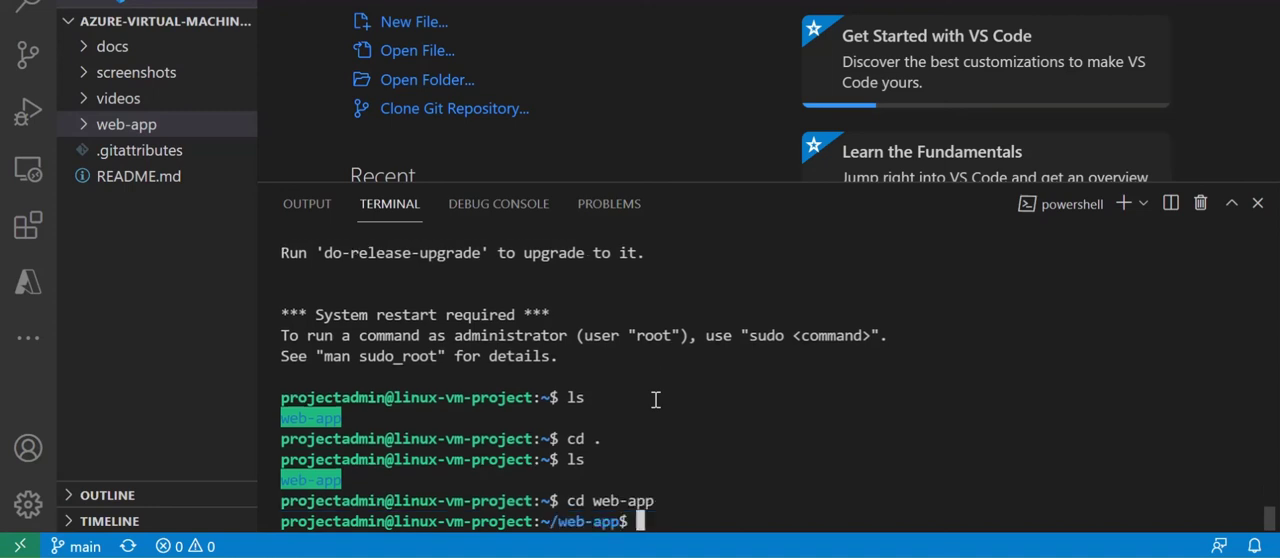
pyautogui.write('ls')
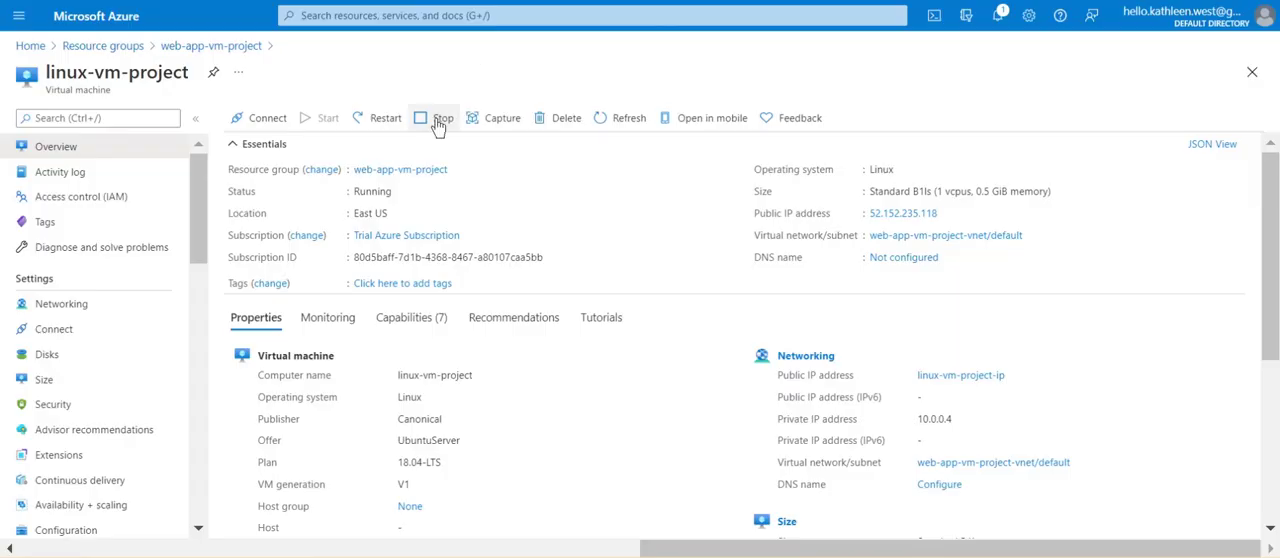
pyautogui.moveTo(435, 120)
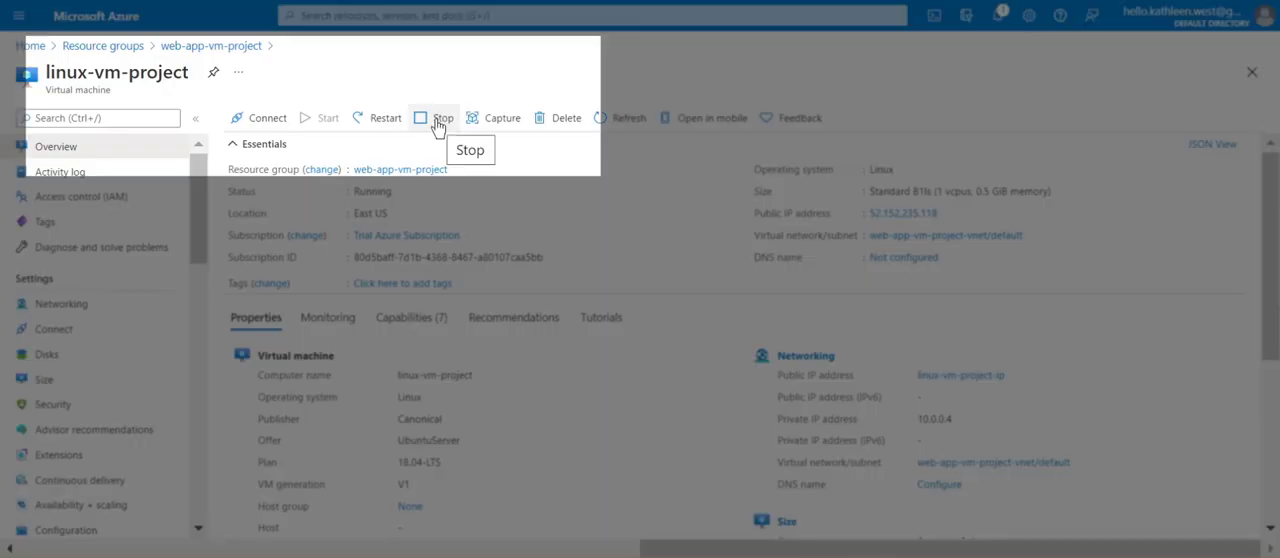
pyautogui.click(441, 117)
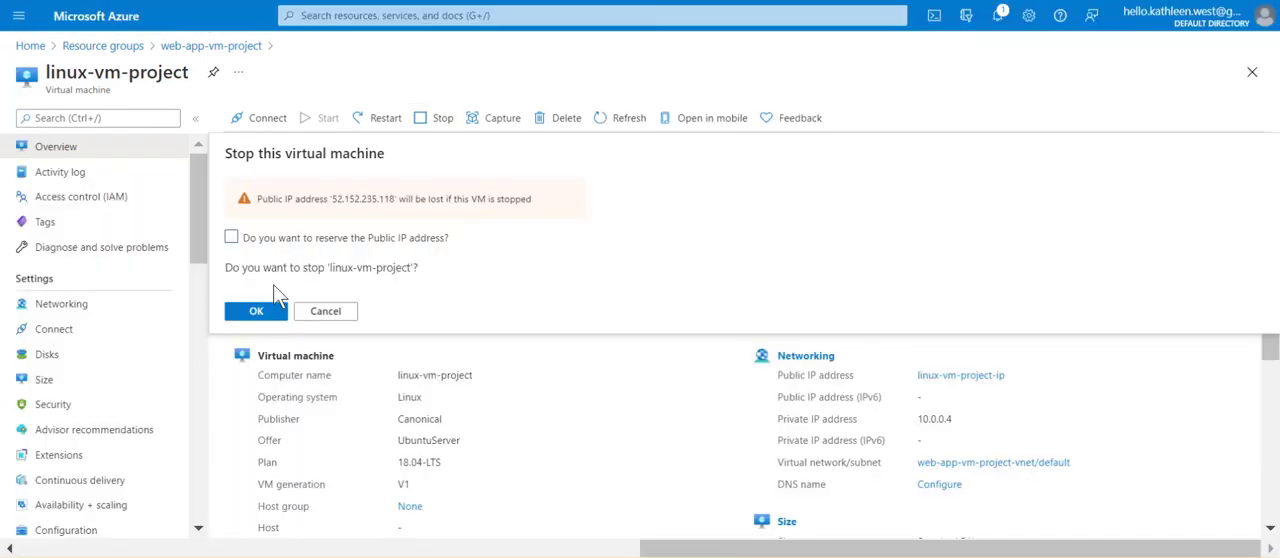